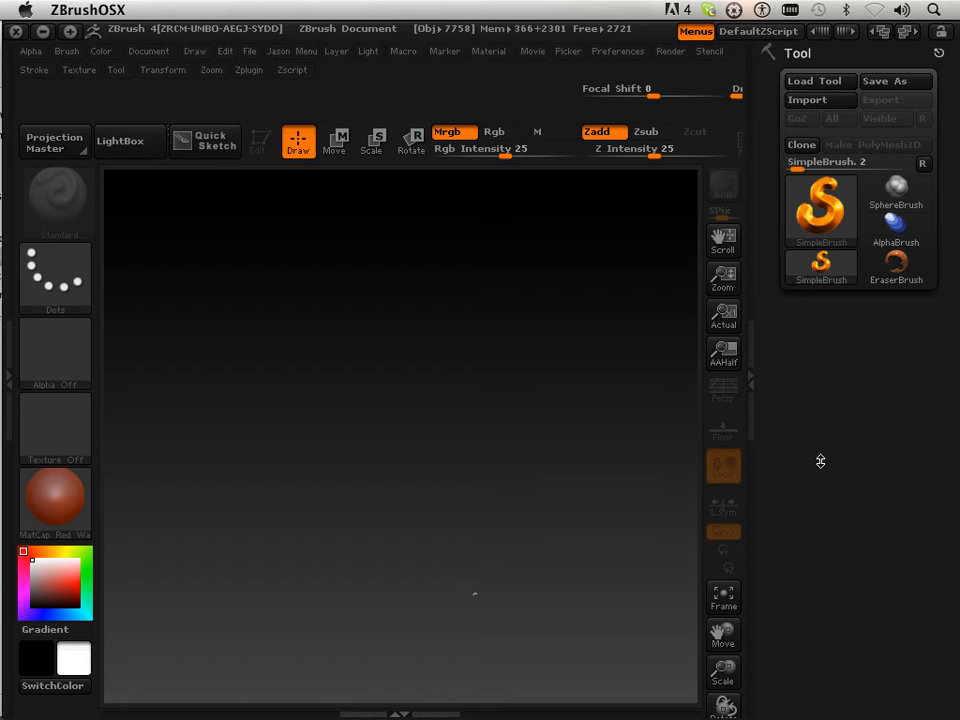
mouse_move(548, 206)
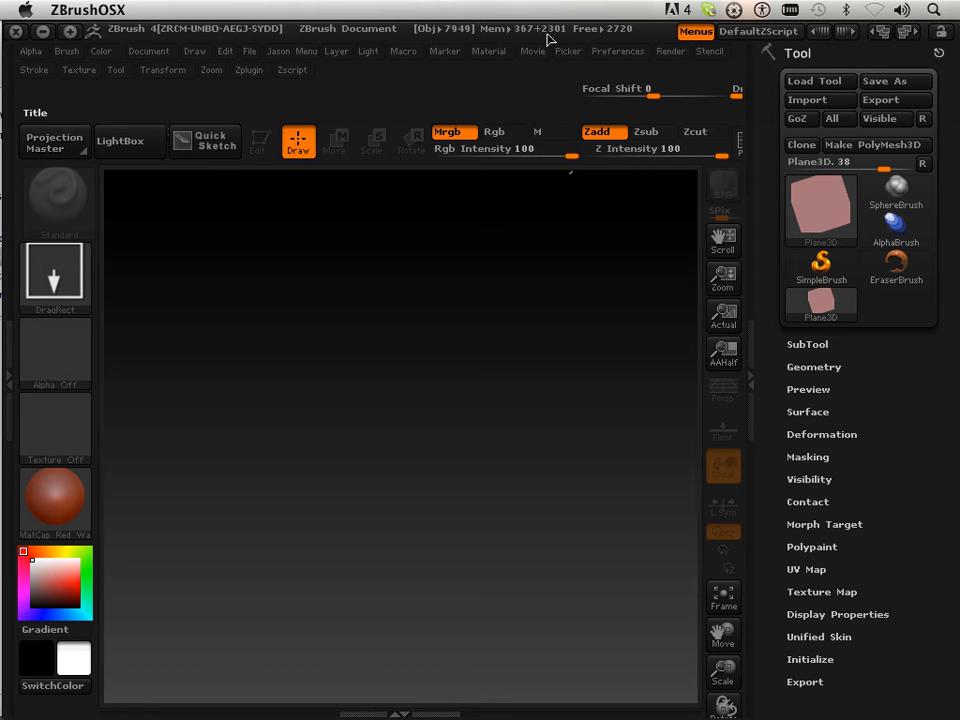
mouse_move(764, 212)
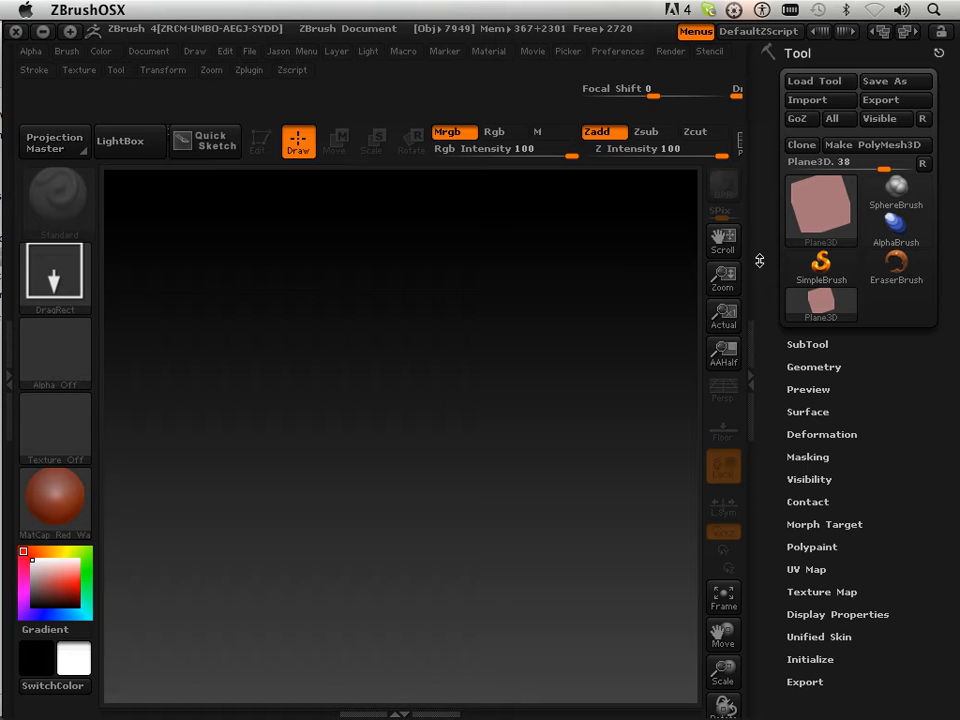
mouse_move(722, 240)
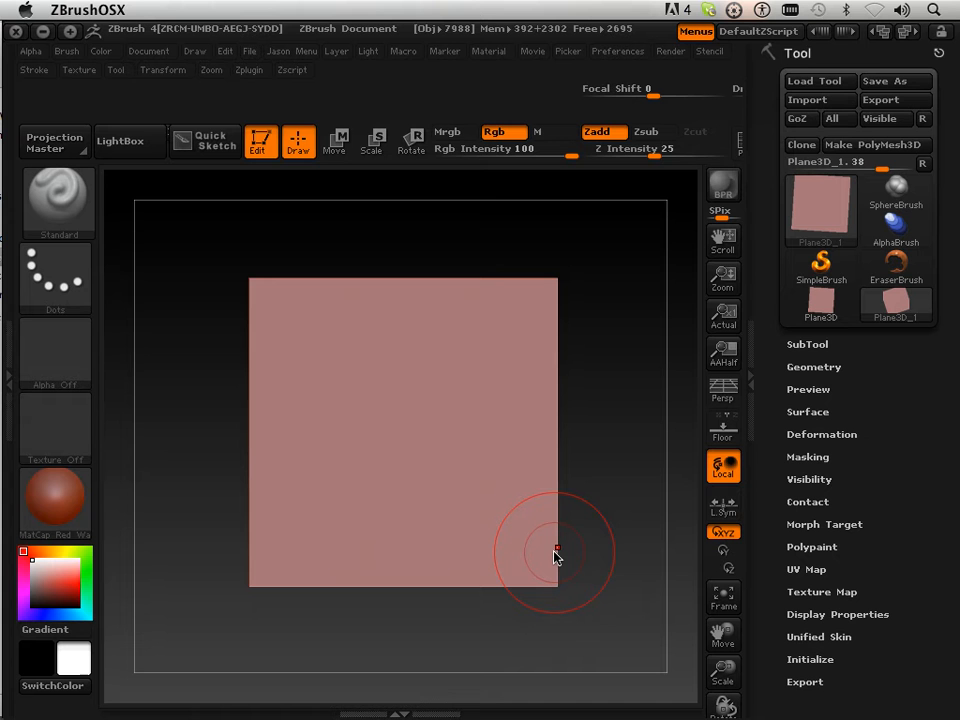
mouse_move(556, 552)
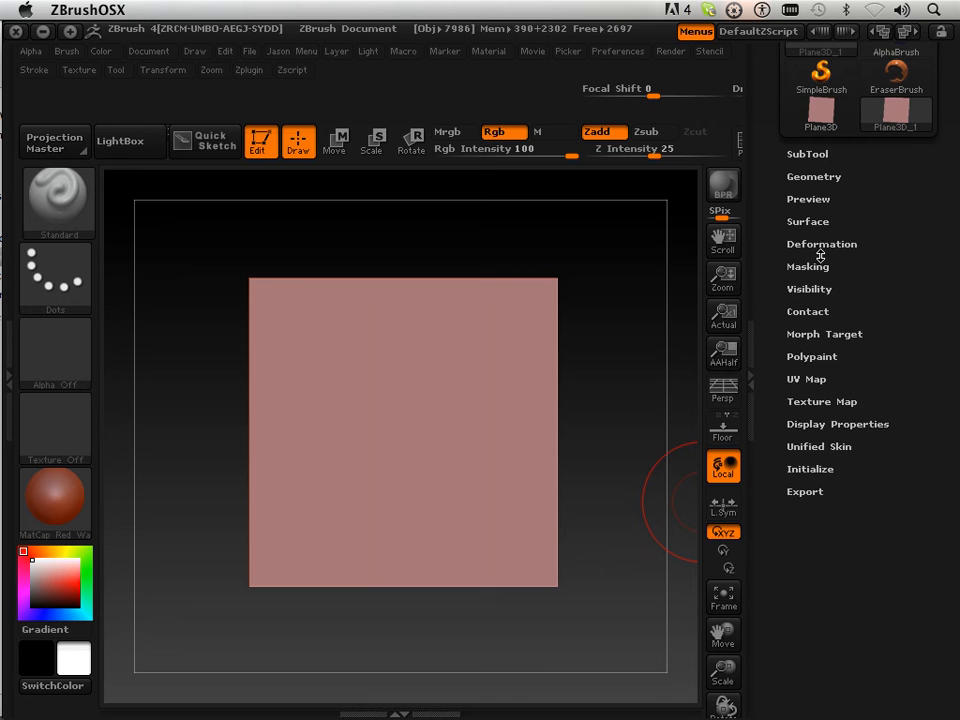
Squash the plane horizontally with the Deformation Size slider into a narrower rectangle.
click(820, 244)
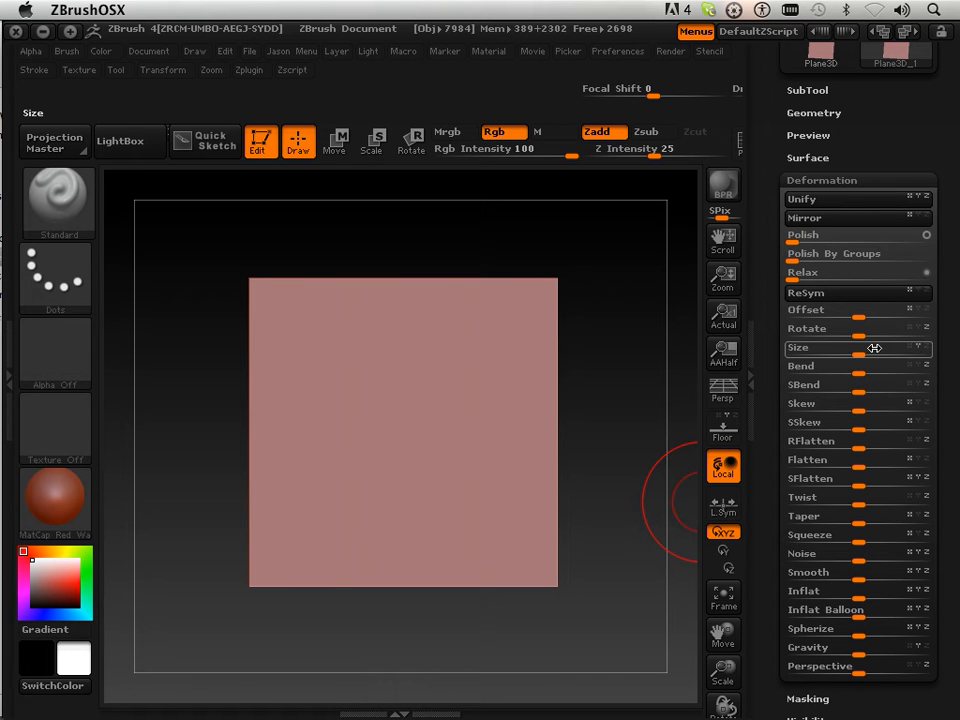
drag(856, 348, 884, 352)
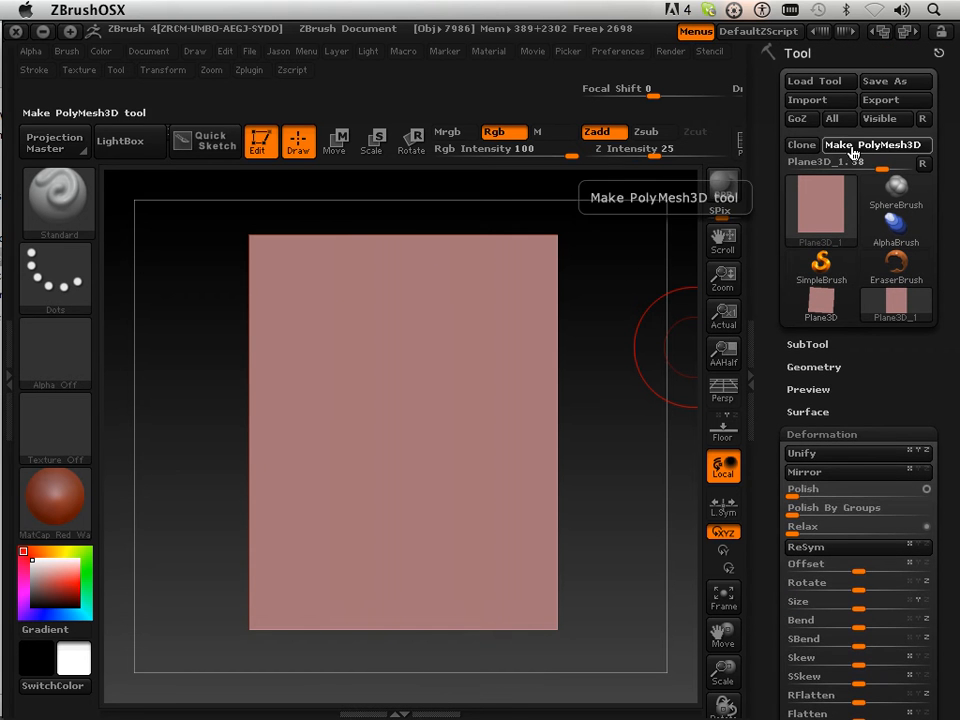
Make the plane a PolyMesh3D and attach PM3D_Plane3D as the ZSphere's rigging mesh.
click(876, 144)
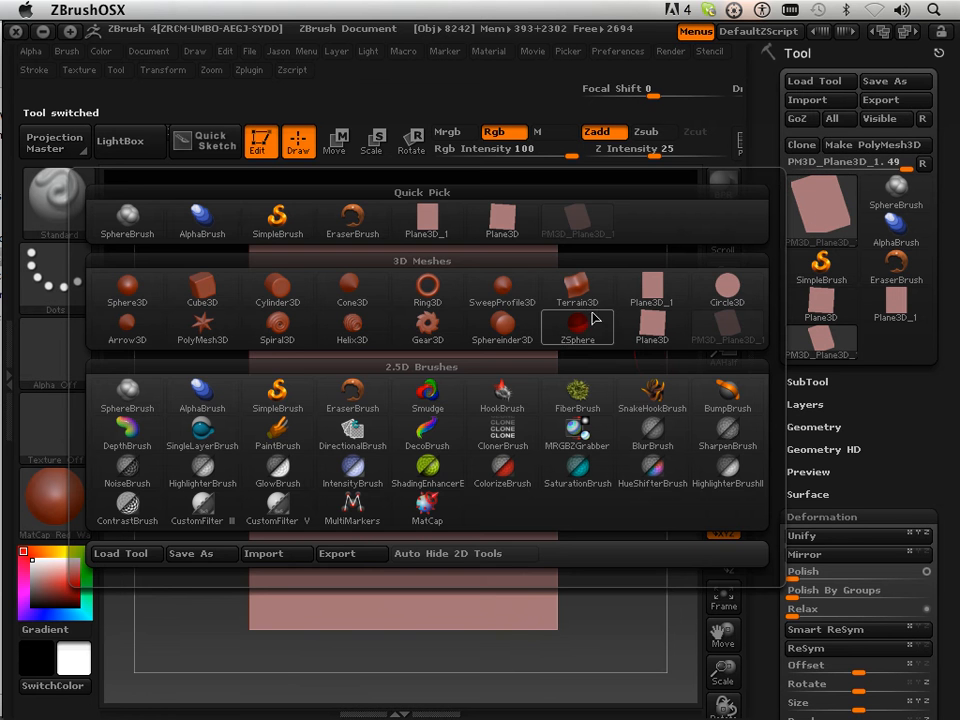
click(576, 320)
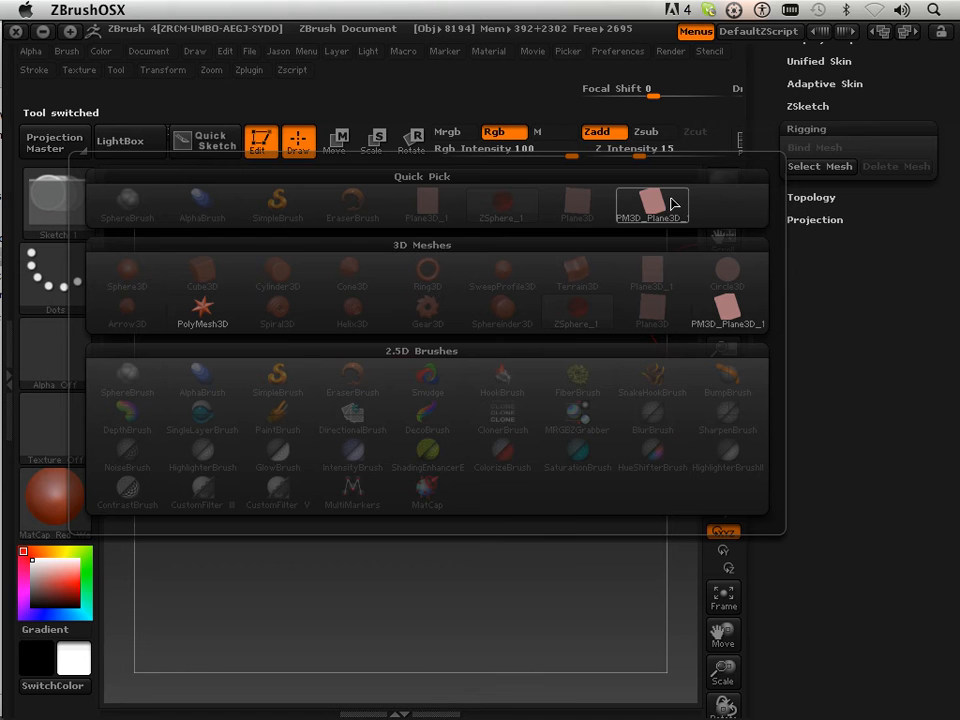
click(652, 204)
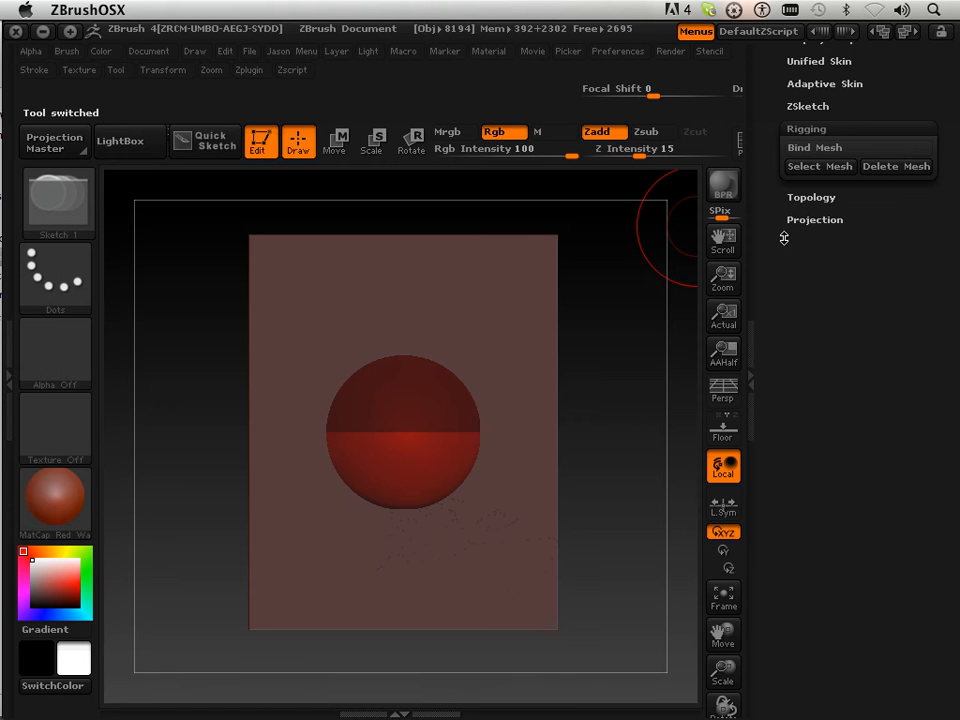
Enable Edit Topology so new topology can be drawn over the plane.
click(824, 216)
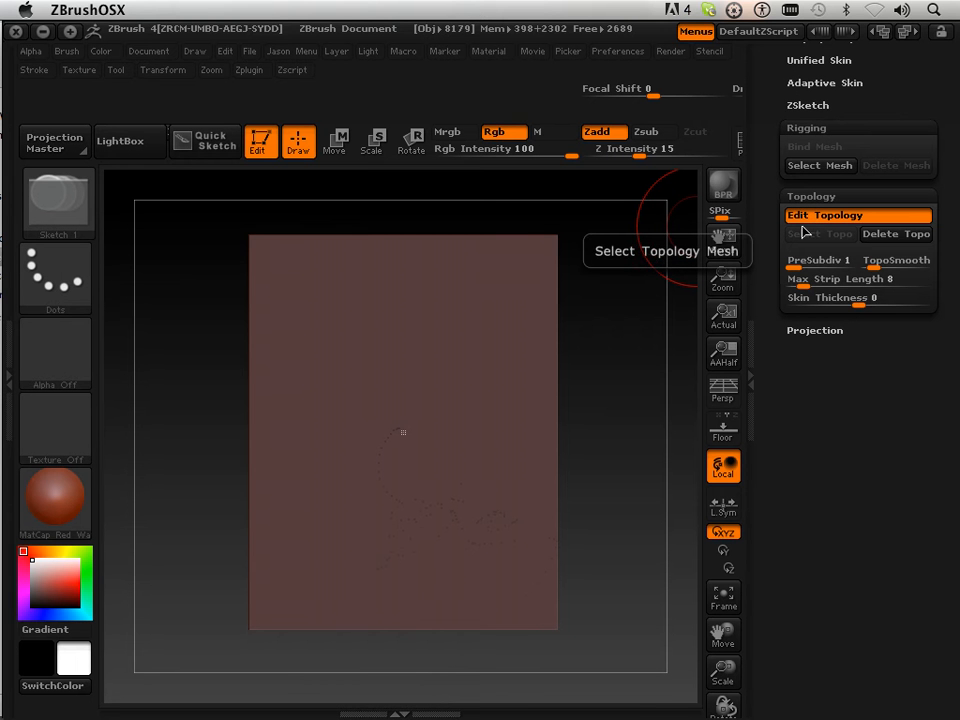
mouse_move(724, 632)
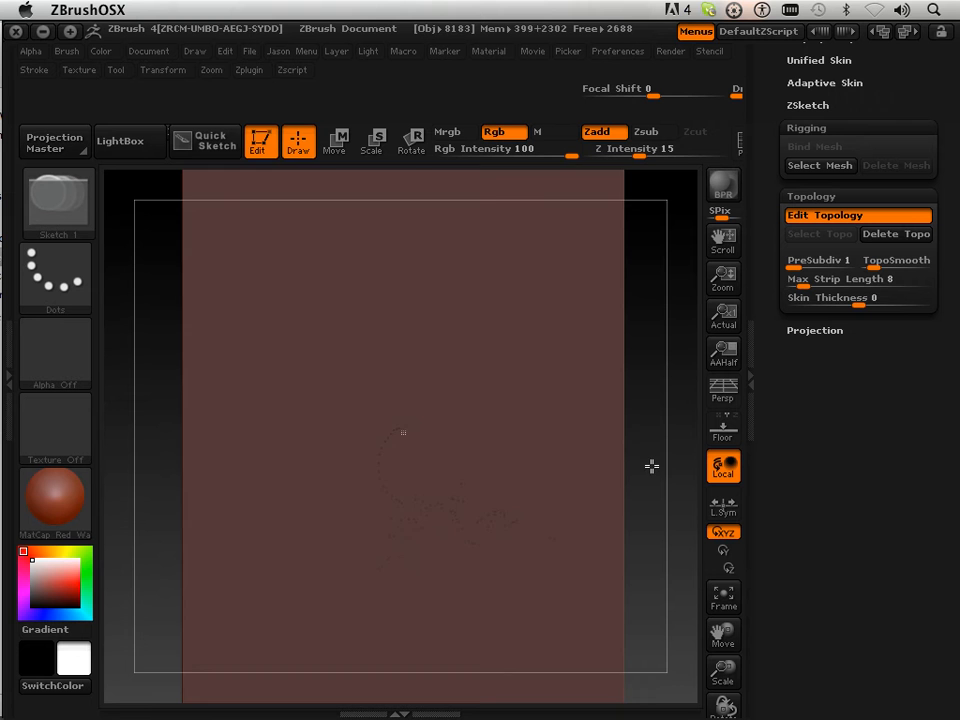
mouse_move(460, 446)
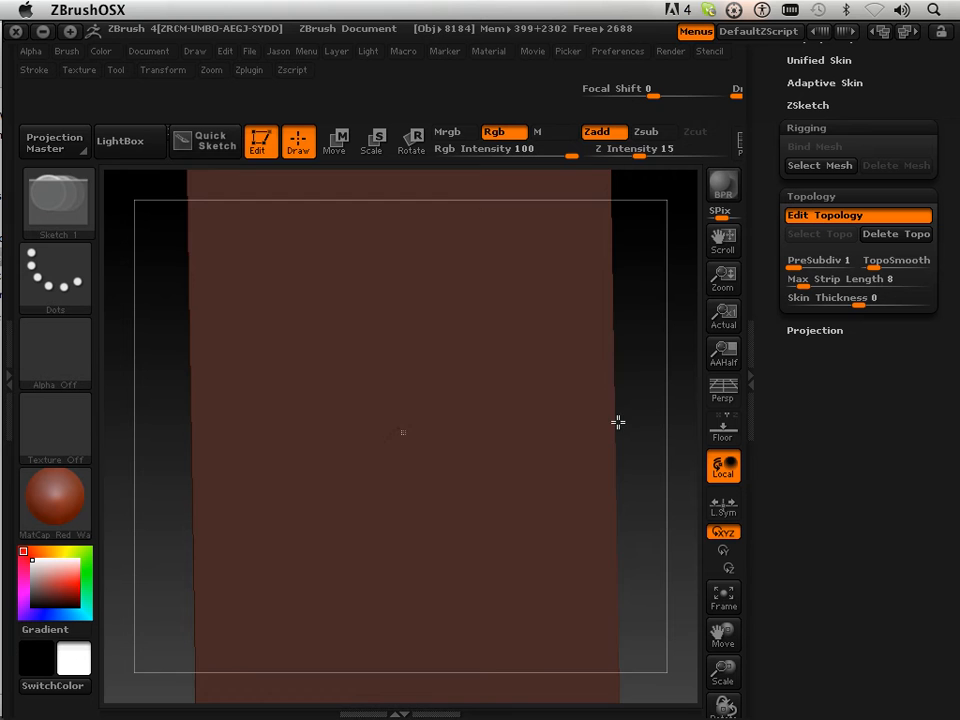
Place topology points around the plane to draw a closed outline loop.
click(404, 432)
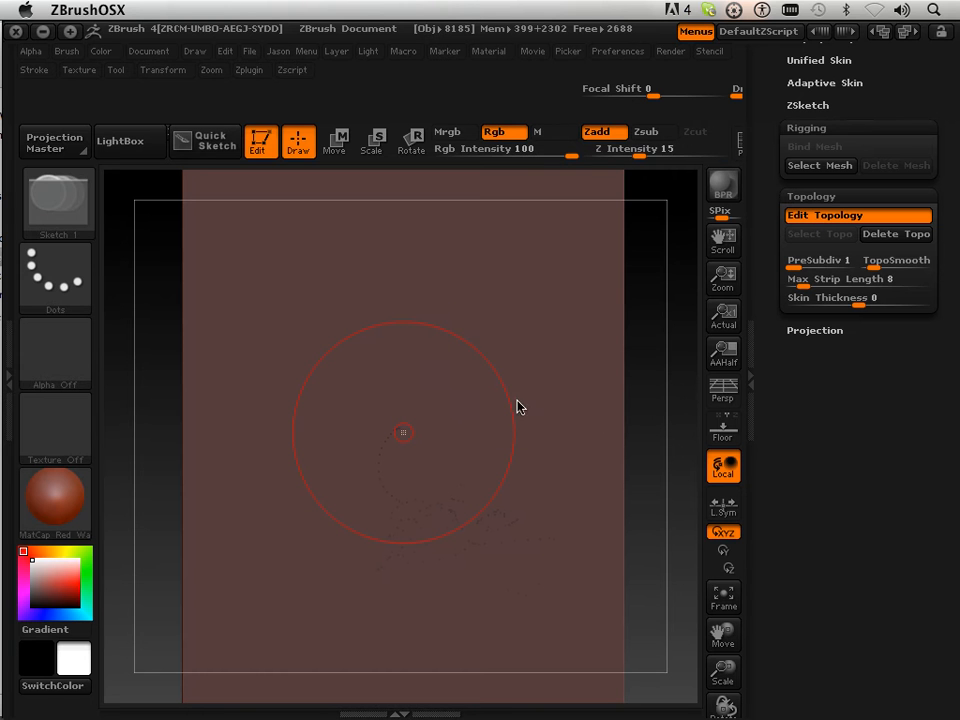
drag(576, 148, 730, 148)
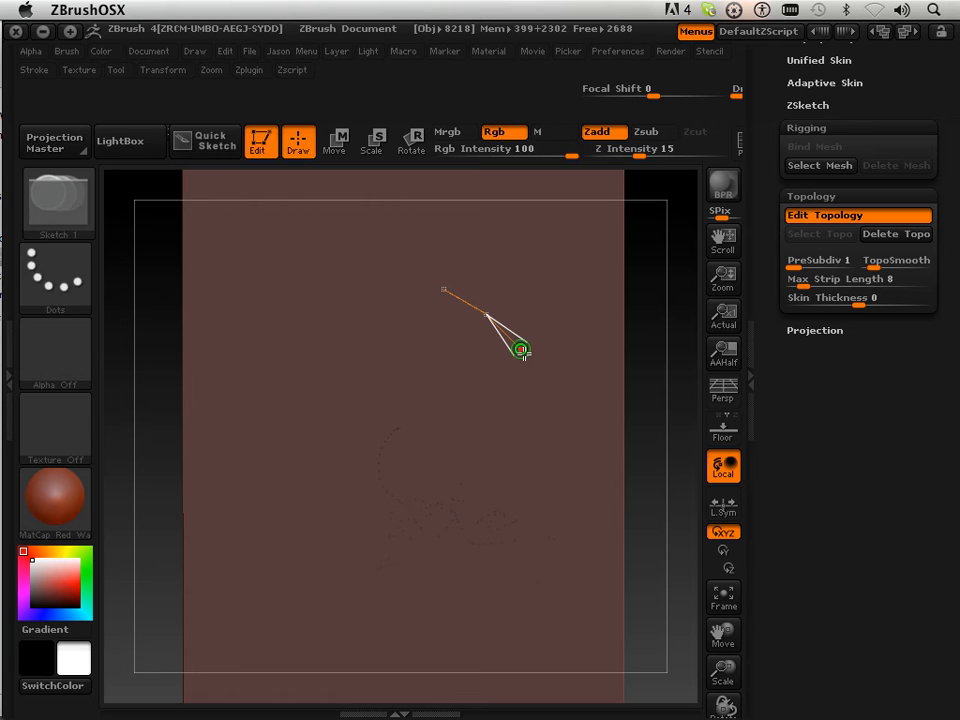
drag(520, 350, 450, 476)
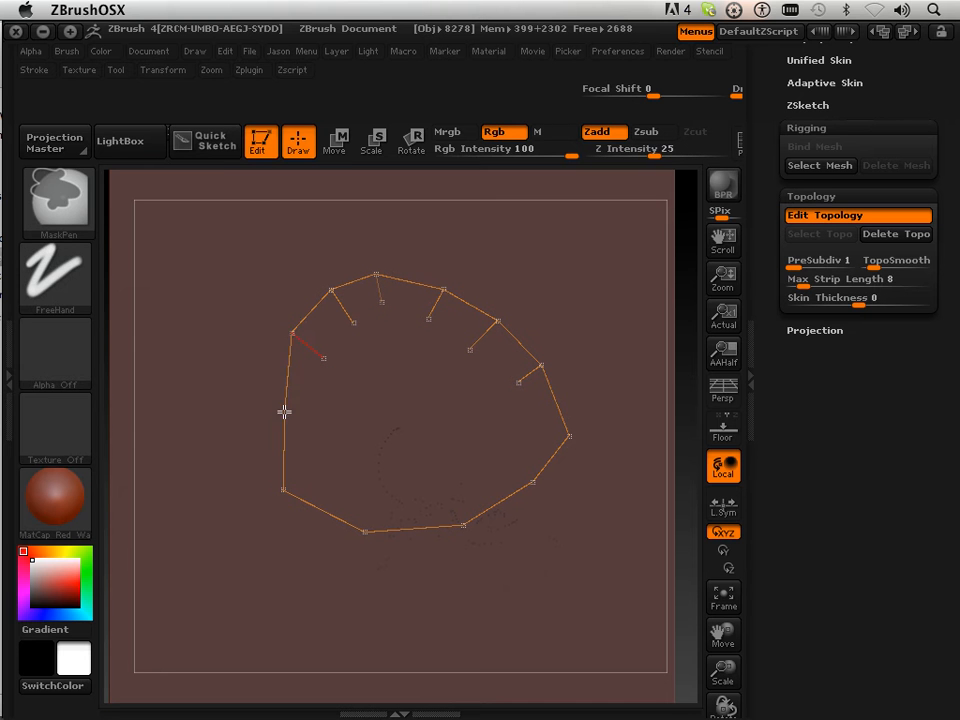
Add inner points and inward edges forming concentric quad rings inside the outline.
drag(284, 412, 284, 490)
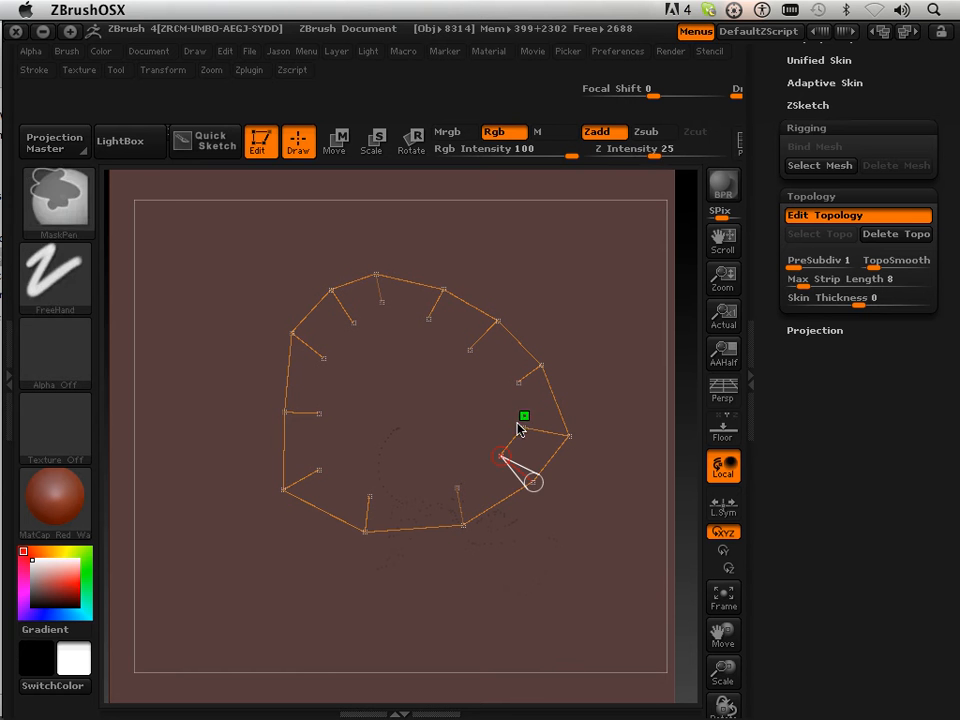
drag(522, 430, 520, 384)
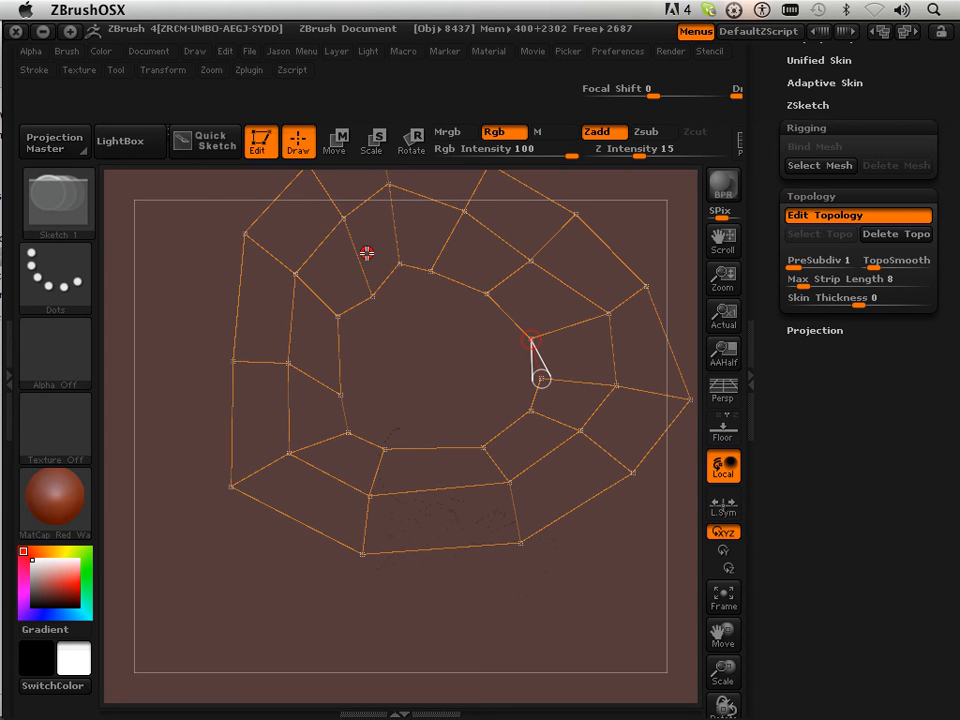
mouse_move(372, 296)
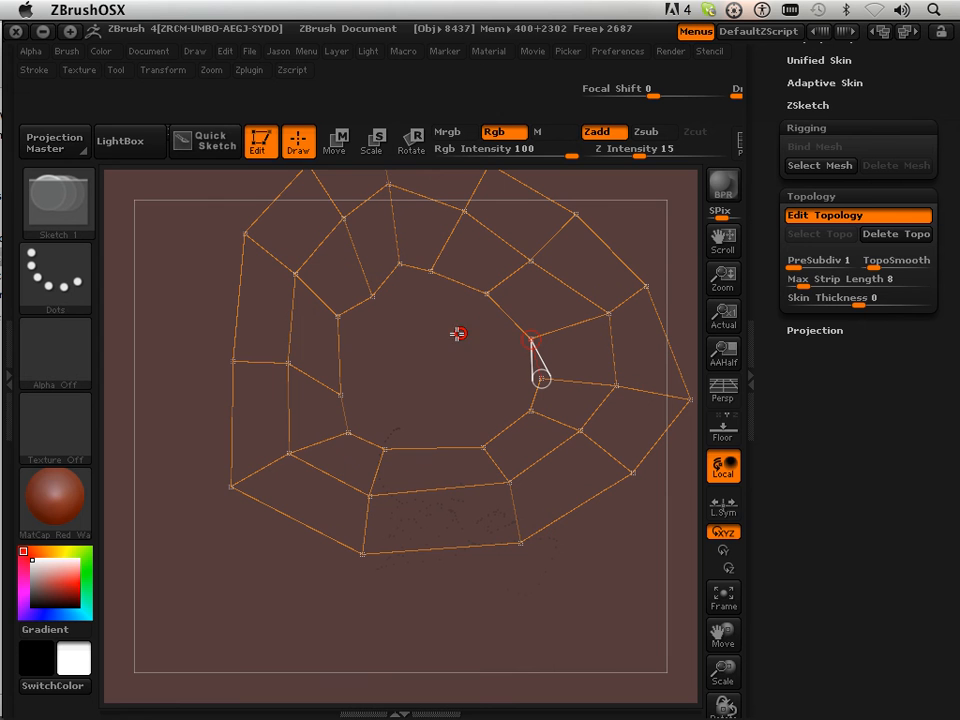
mouse_move(372, 296)
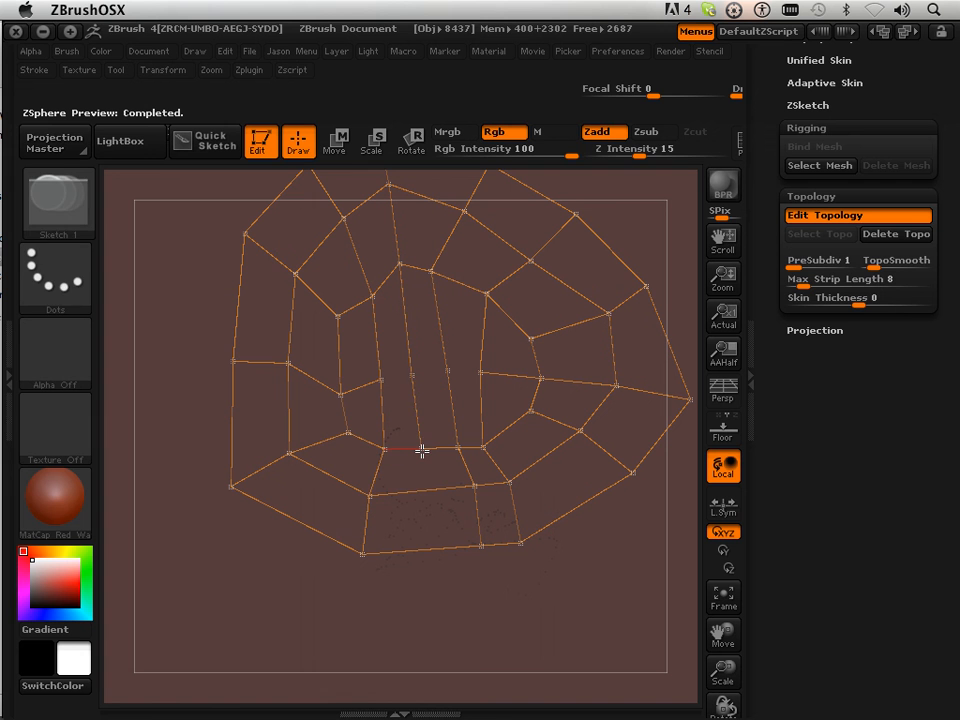
click(422, 490)
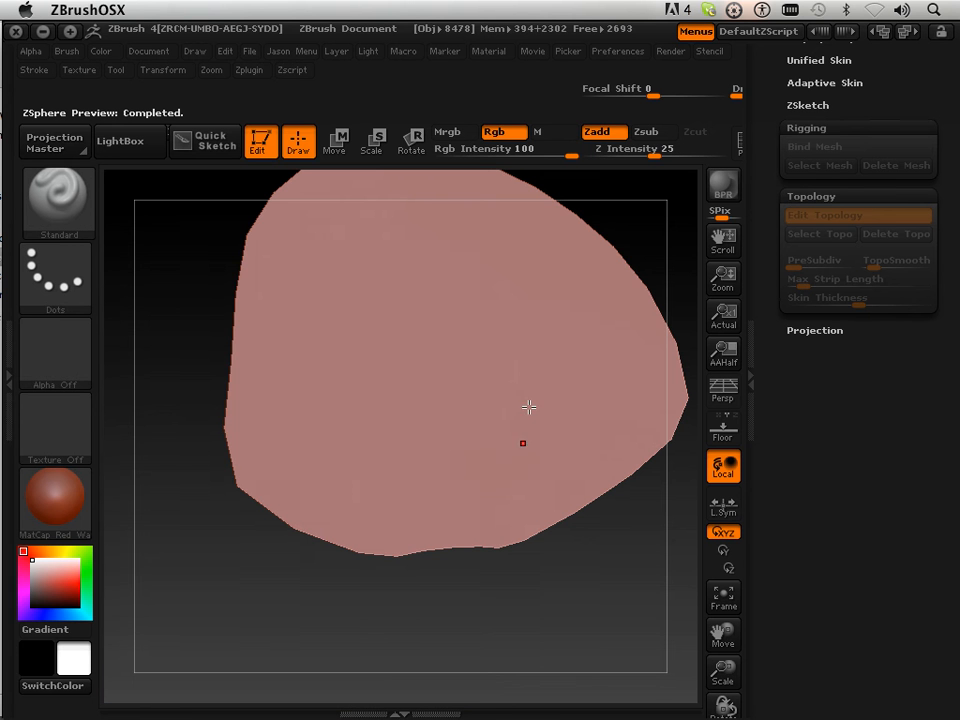
click(740, 138)
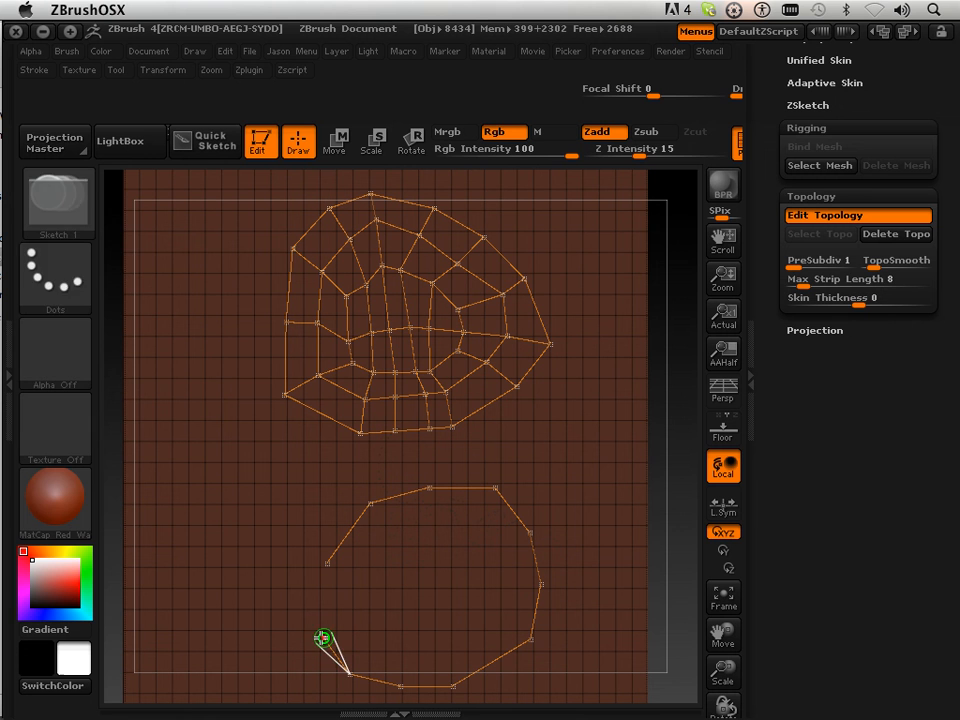
mouse_move(316, 592)
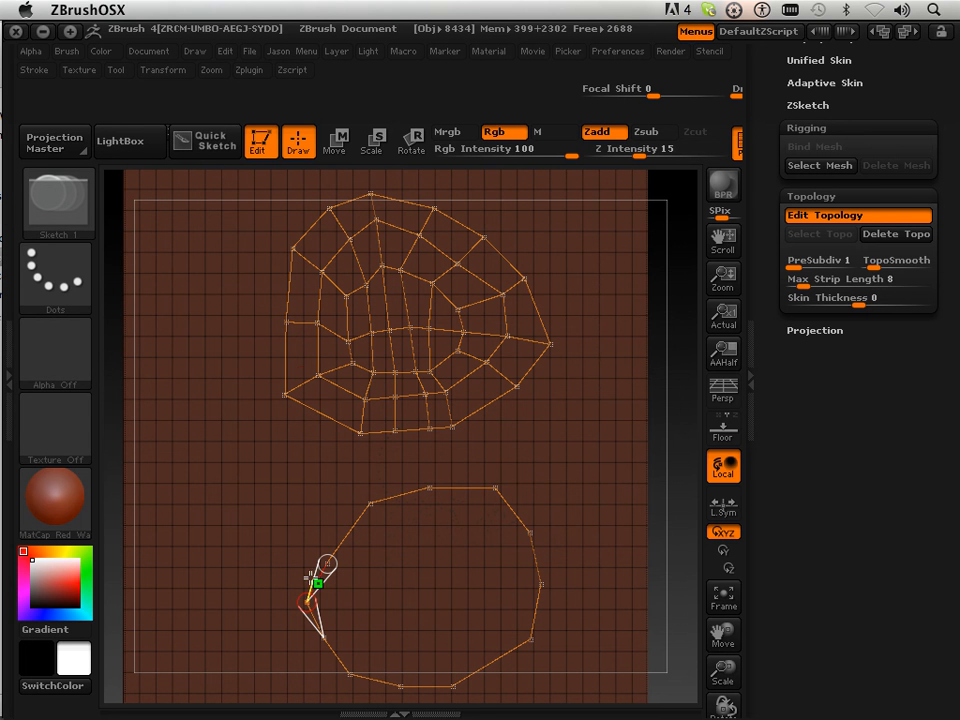
mouse_move(404, 464)
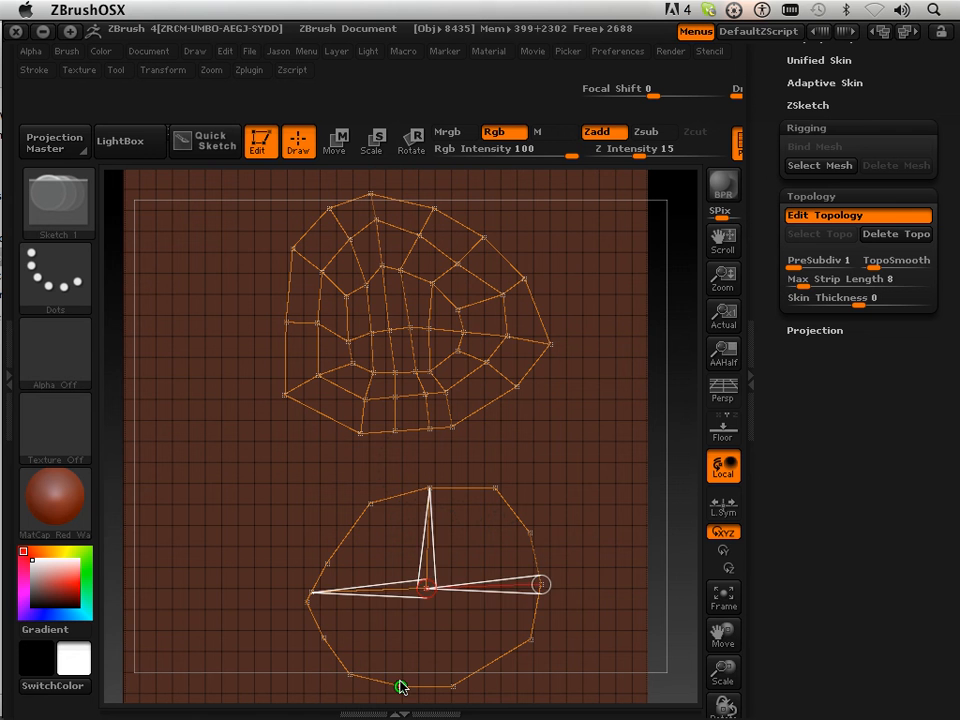
Draw edges across the second form's outline to close it into quads.
drag(540, 584, 400, 684)
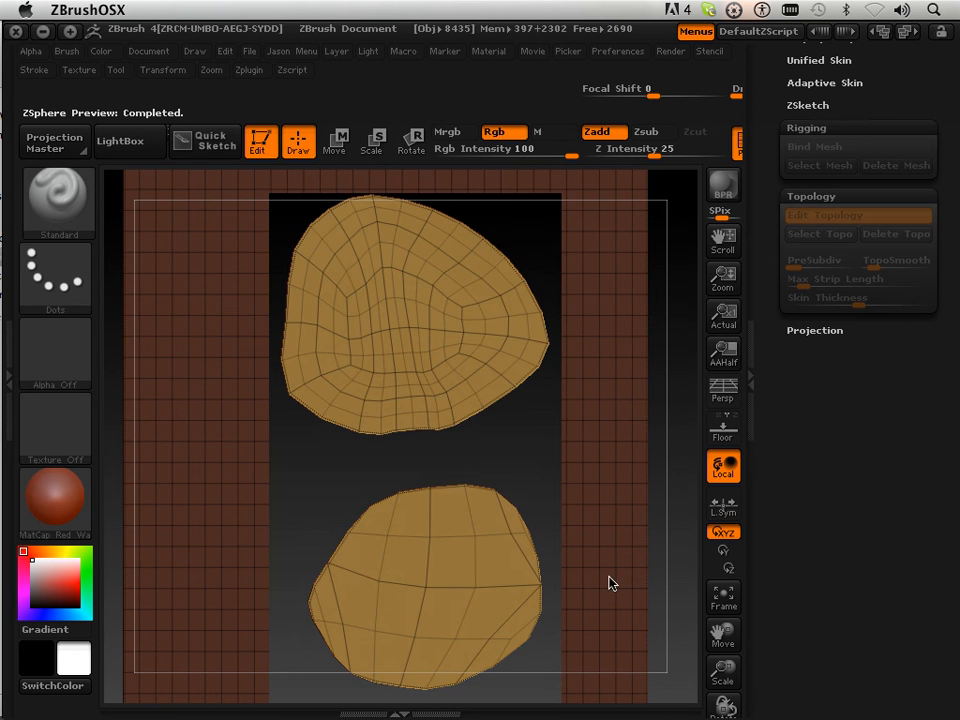
Leave the skin preview and return to Edit Topology on both forms.
click(828, 216)
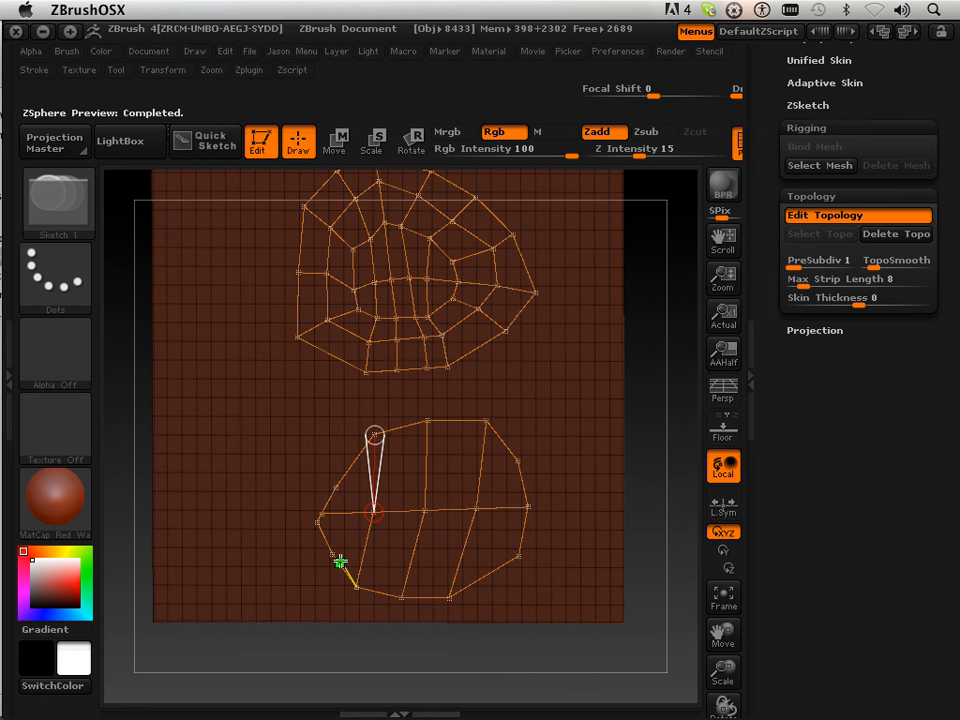
mouse_move(332, 552)
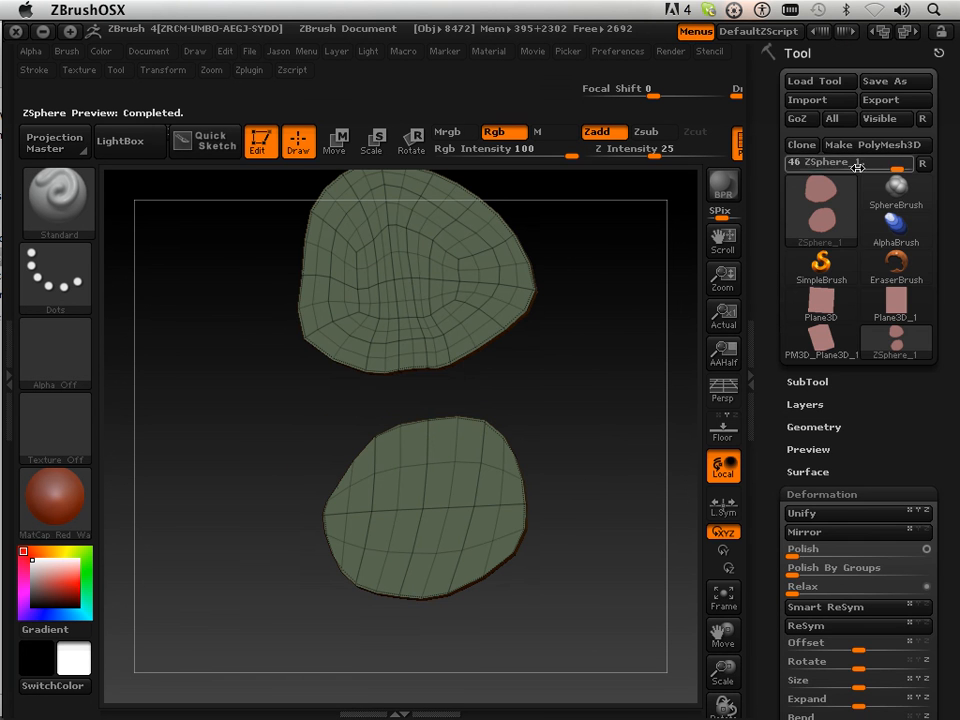
Select the new PM3D_ZSphere tool as the active tool on the canvas.
click(896, 384)
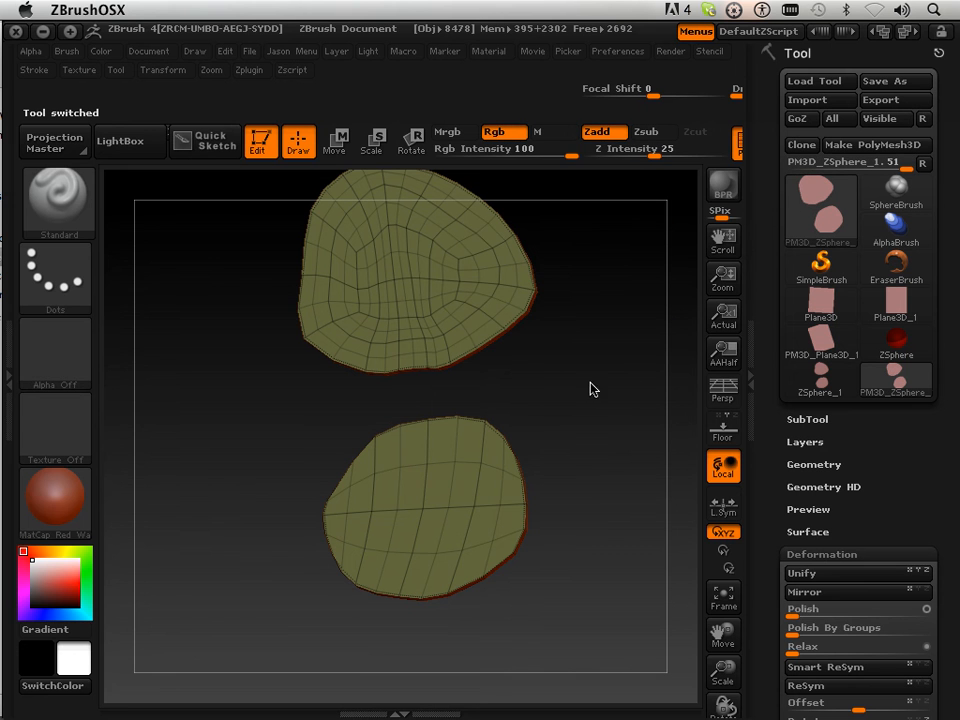